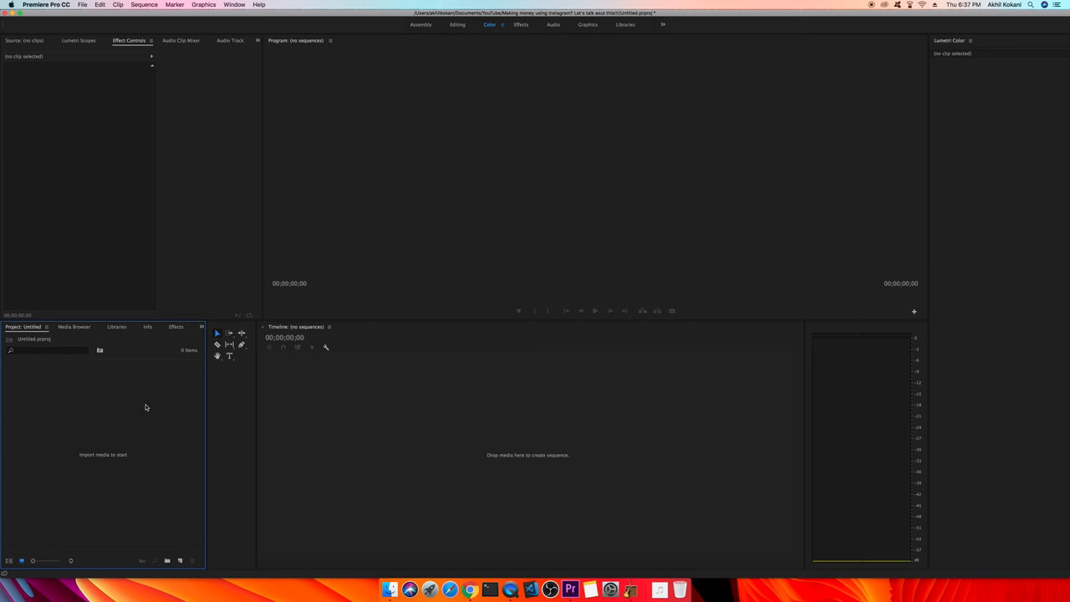
{"action": "mouse_move", "coordinate": [137, 401]}
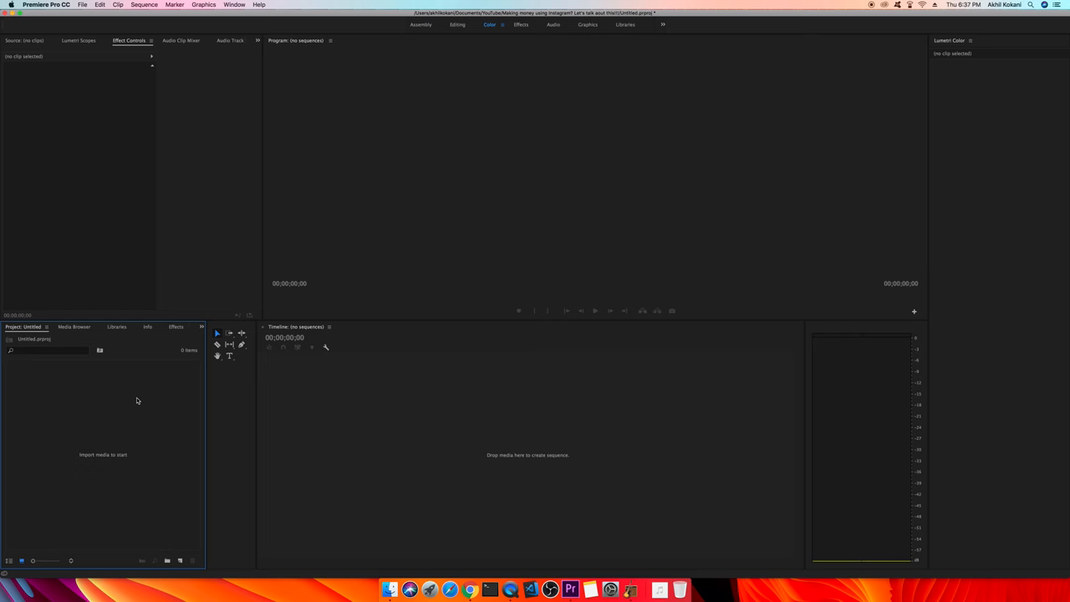
{"action": "mouse_move", "coordinate": [571, 588]}
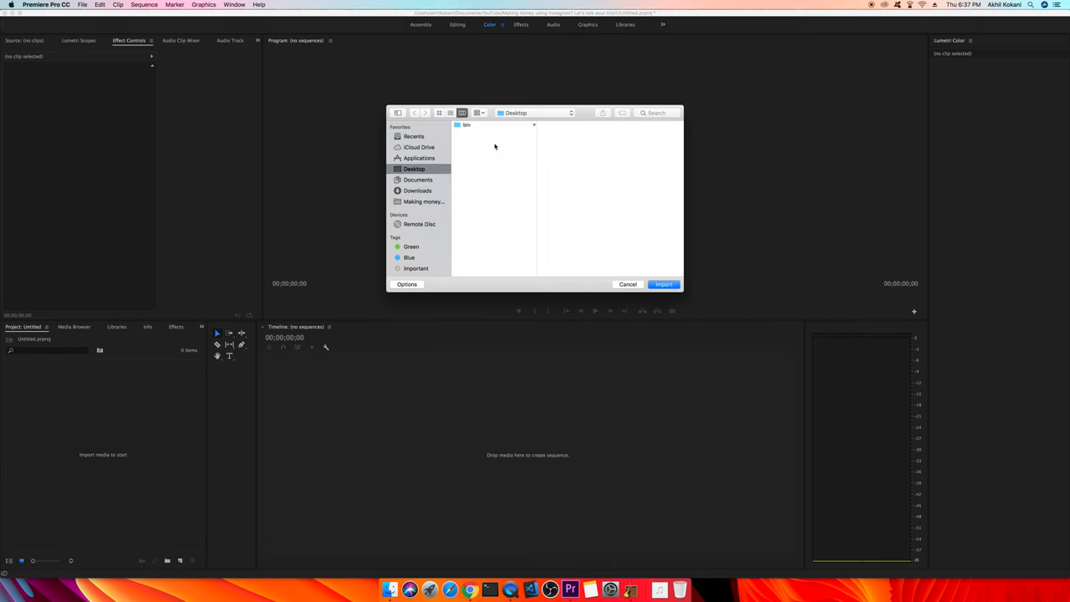
Attempt to import the Desktop folder and dismiss the unsupported-format File Import Failure
{"action": "double_click", "coordinate": [466, 124]}
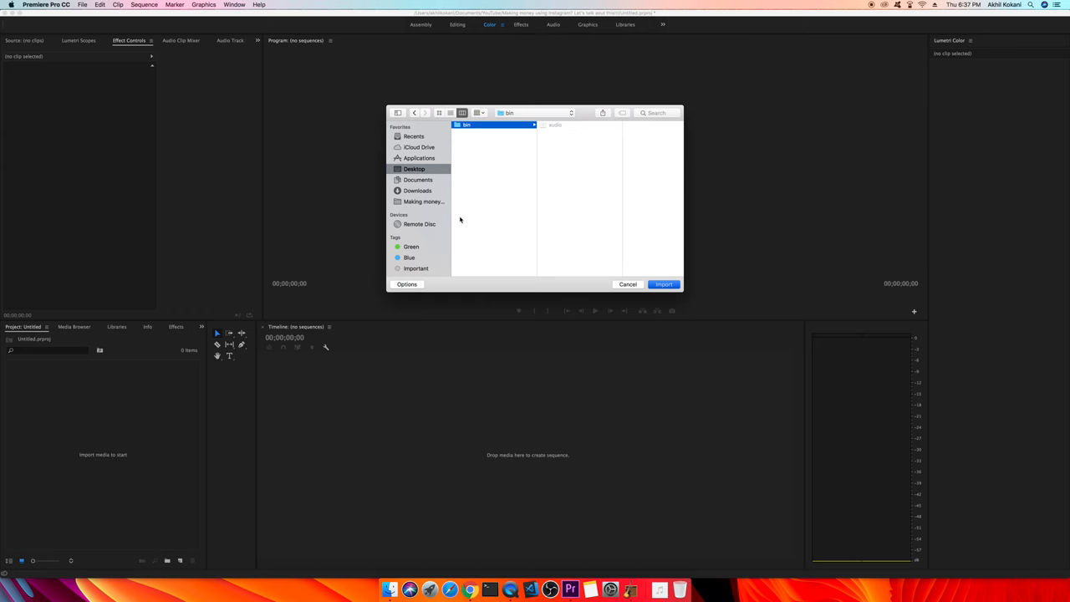
{"action": "left_click", "coordinate": [662, 284]}
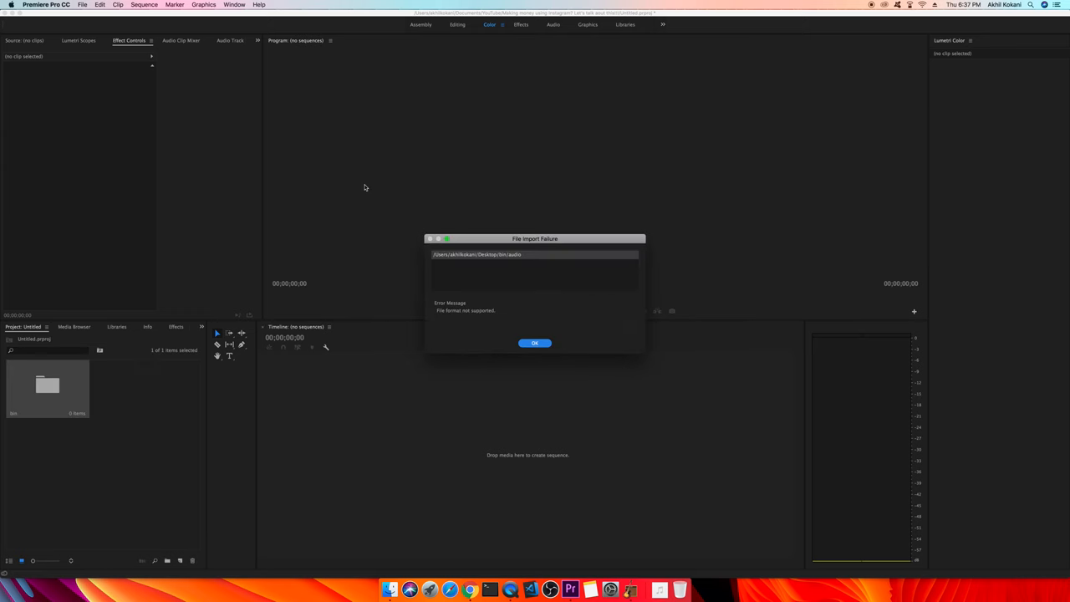
{"action": "left_click_drag", "start_coordinate": [535, 237], "coordinate": [478, 218]}
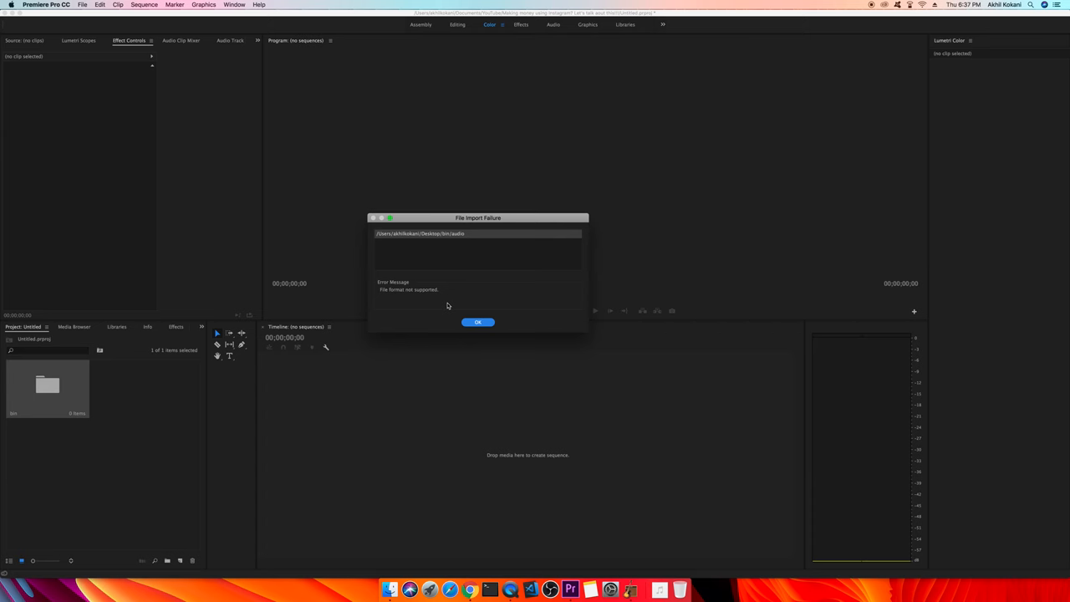
{"action": "left_click", "coordinate": [478, 321]}
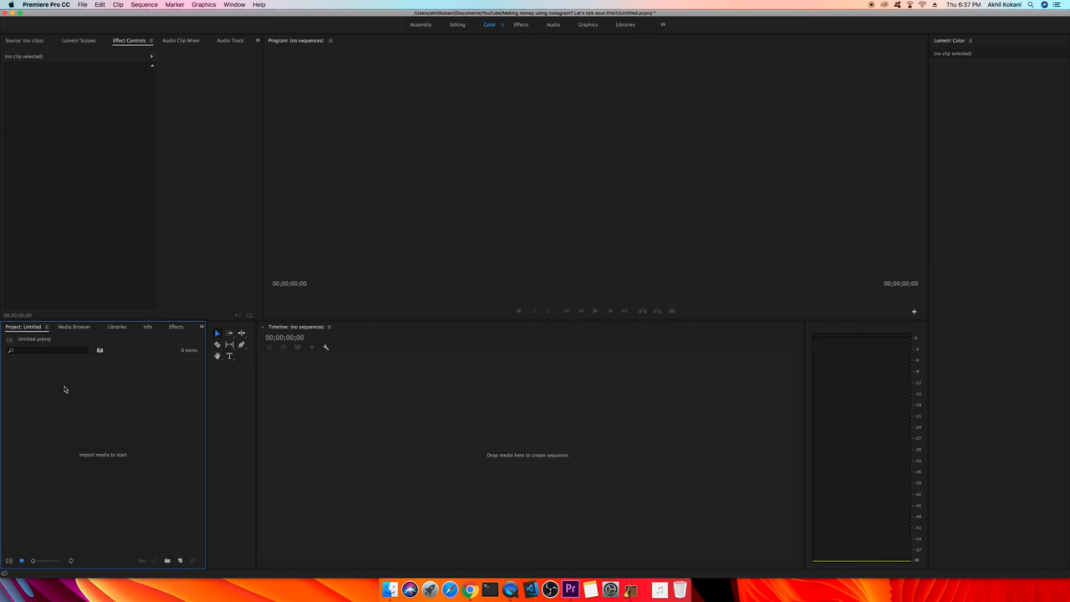
{"action": "mouse_move", "coordinate": [64, 388]}
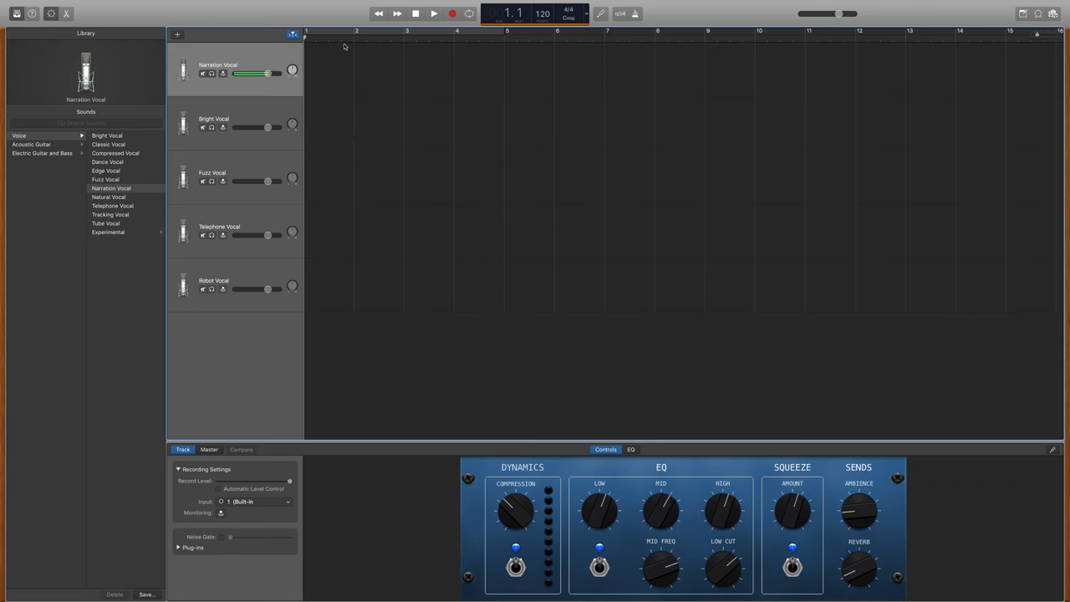
{"action": "mouse_move", "coordinate": [334, 80]}
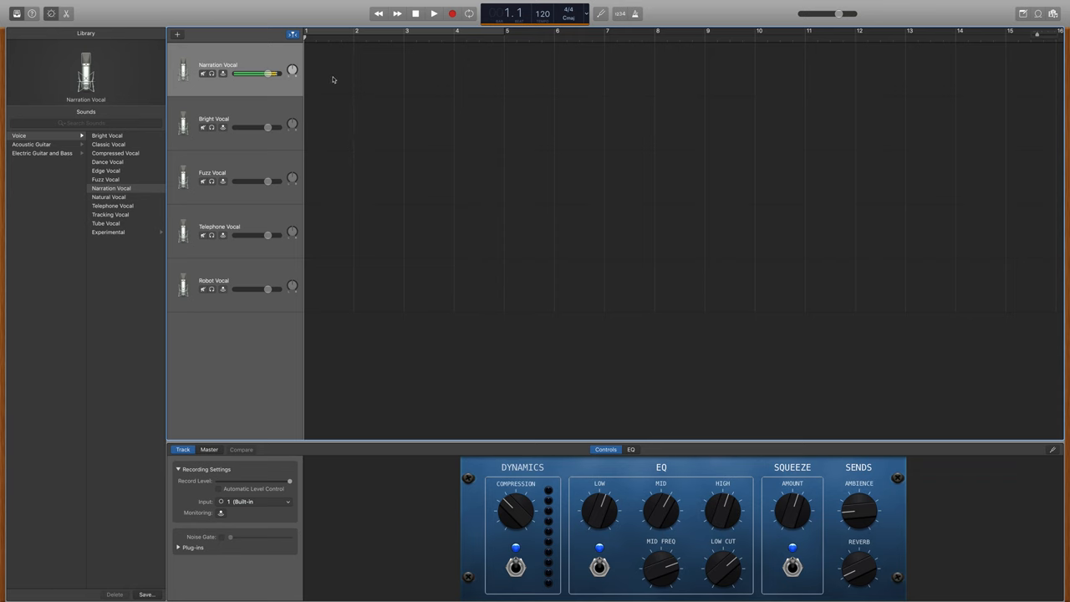
{"action": "mouse_move", "coordinate": [338, 73]}
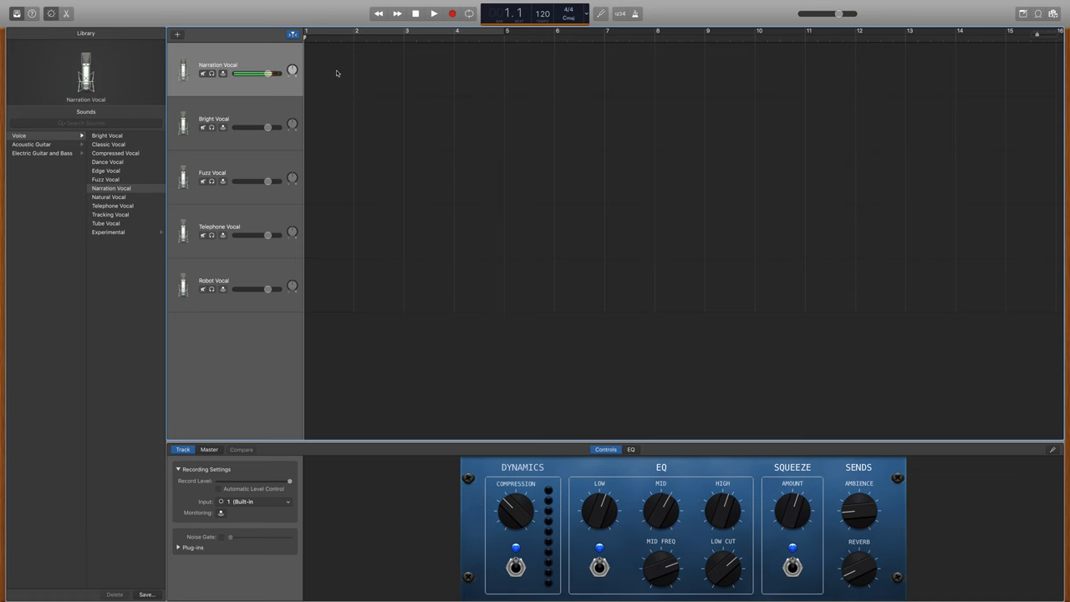
Add the audio file from the Desktop folder as a region on the Narration Vocal track
{"action": "right_click", "coordinate": [336, 73]}
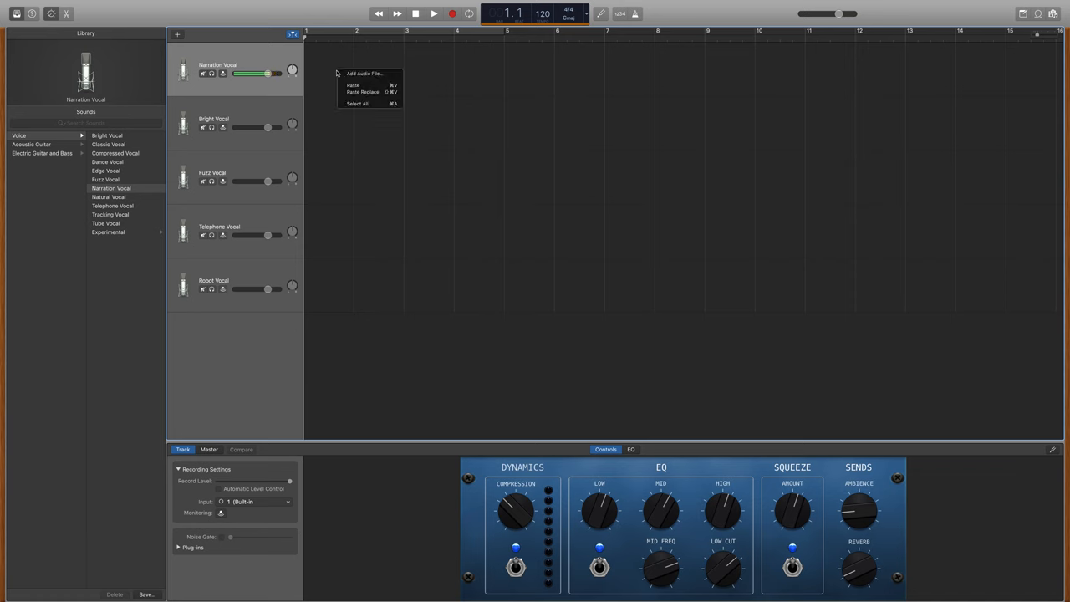
{"action": "mouse_move", "coordinate": [367, 74]}
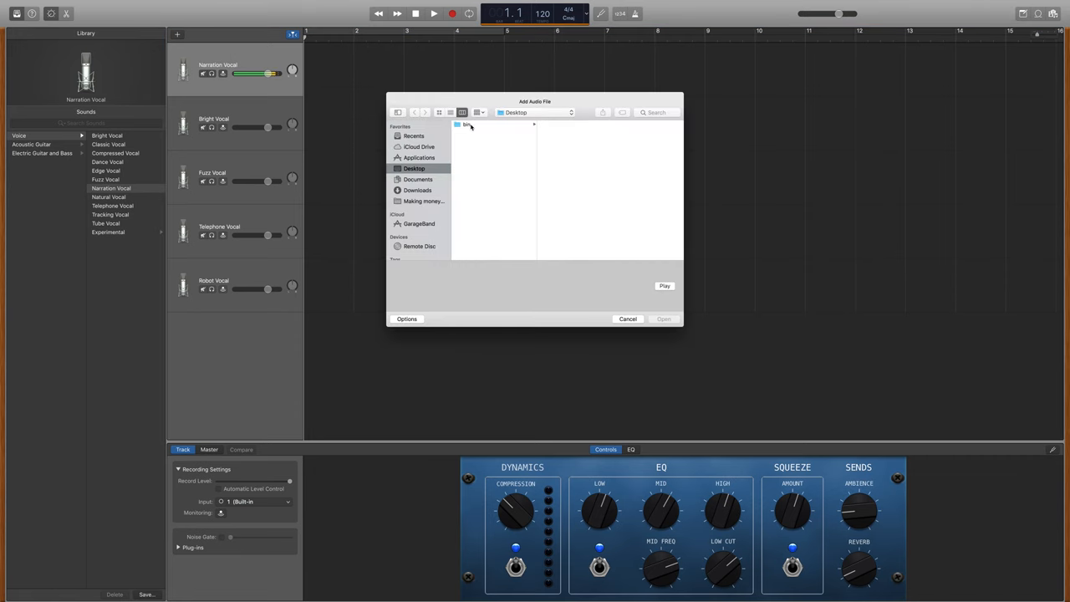
{"action": "double_click", "coordinate": [468, 124]}
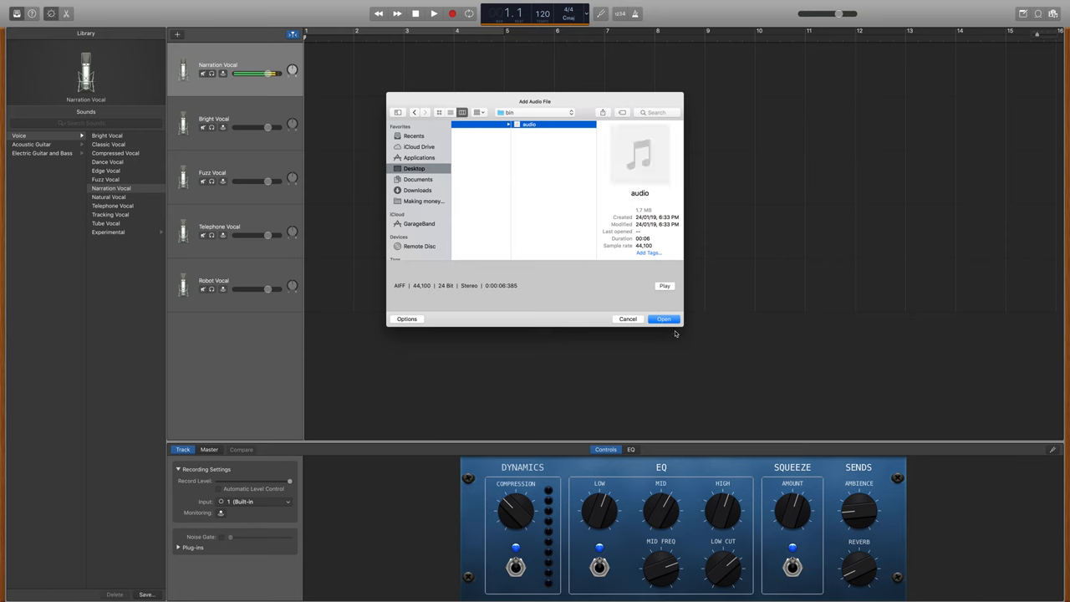
{"action": "left_click", "coordinate": [663, 317]}
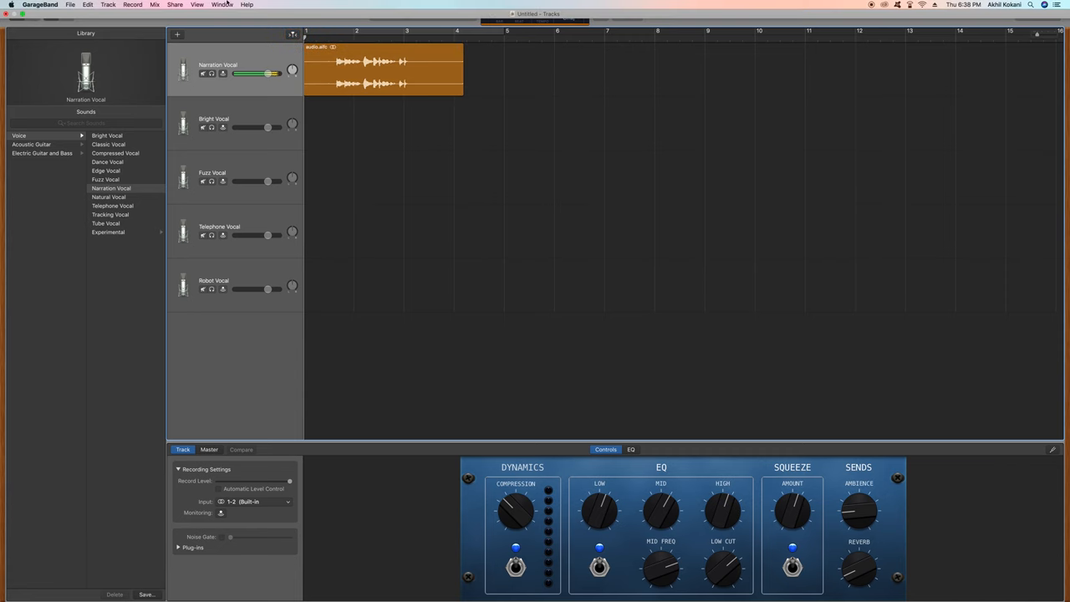
Start Export Song to Disk with the Desktop folder as the destination
{"action": "left_click", "coordinate": [174, 5]}
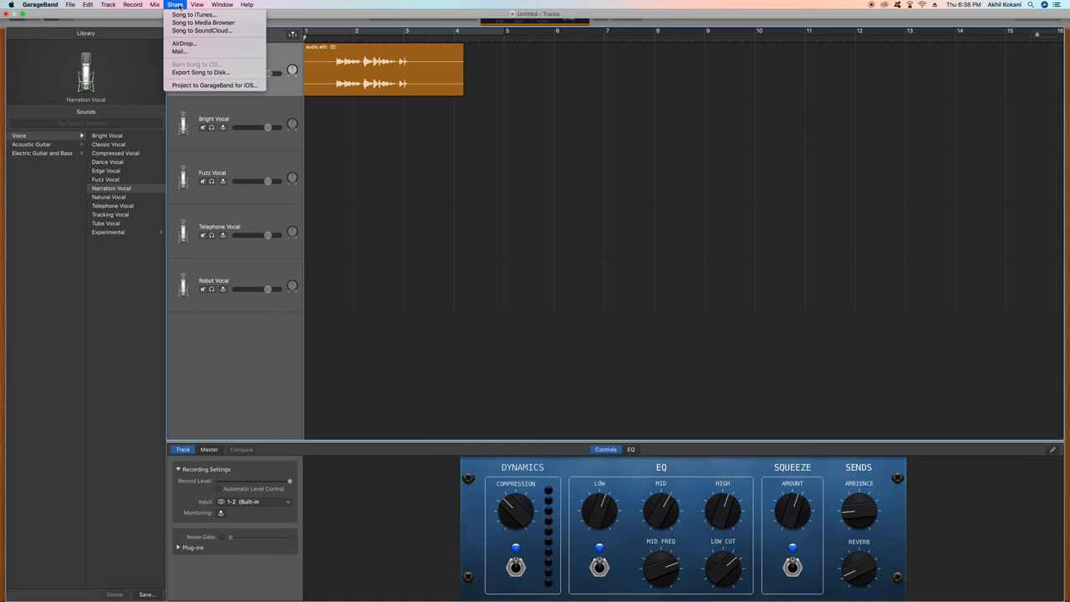
{"action": "mouse_move", "coordinate": [207, 85]}
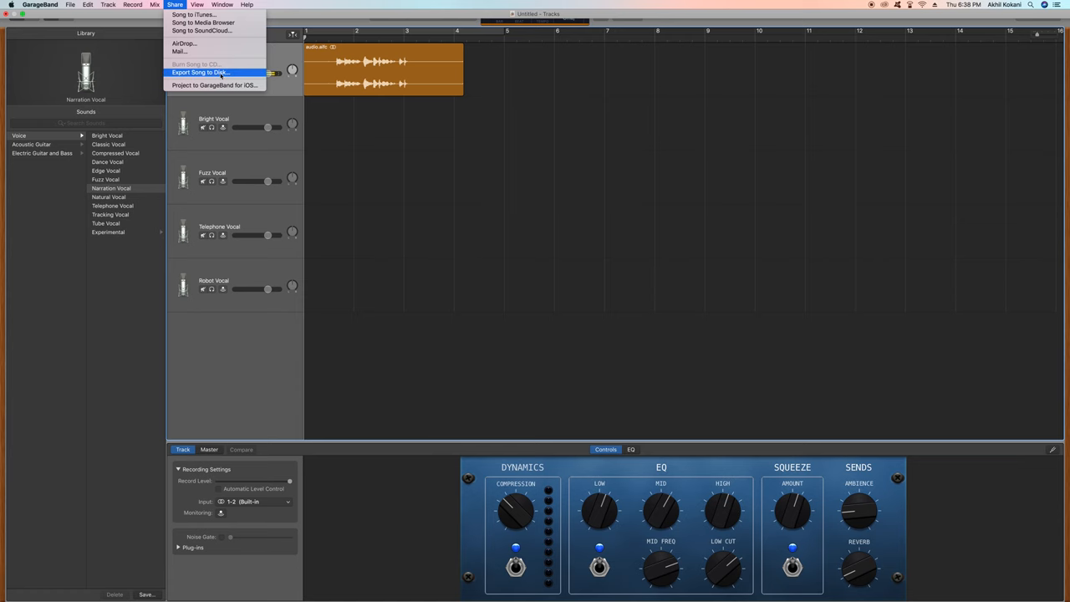
{"action": "left_click", "coordinate": [197, 73]}
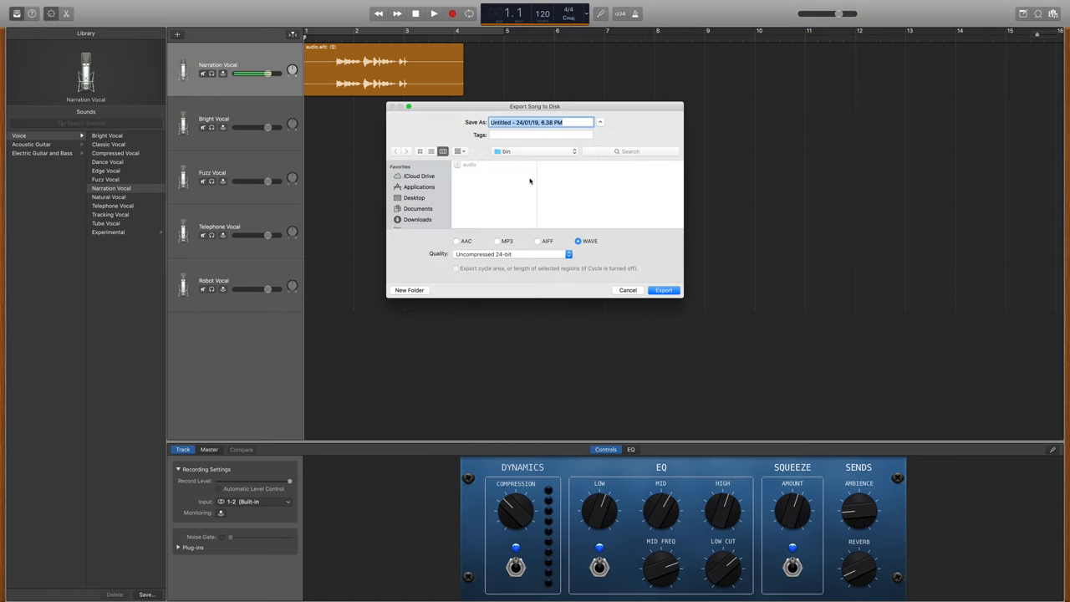
{"action": "left_click", "coordinate": [415, 197]}
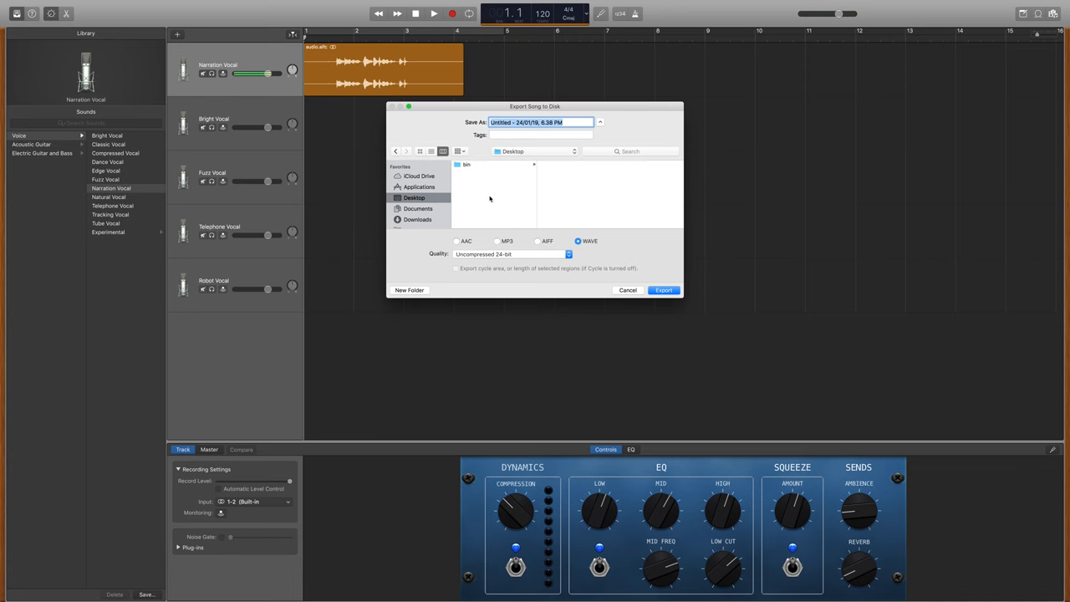
{"action": "left_click", "coordinate": [466, 163]}
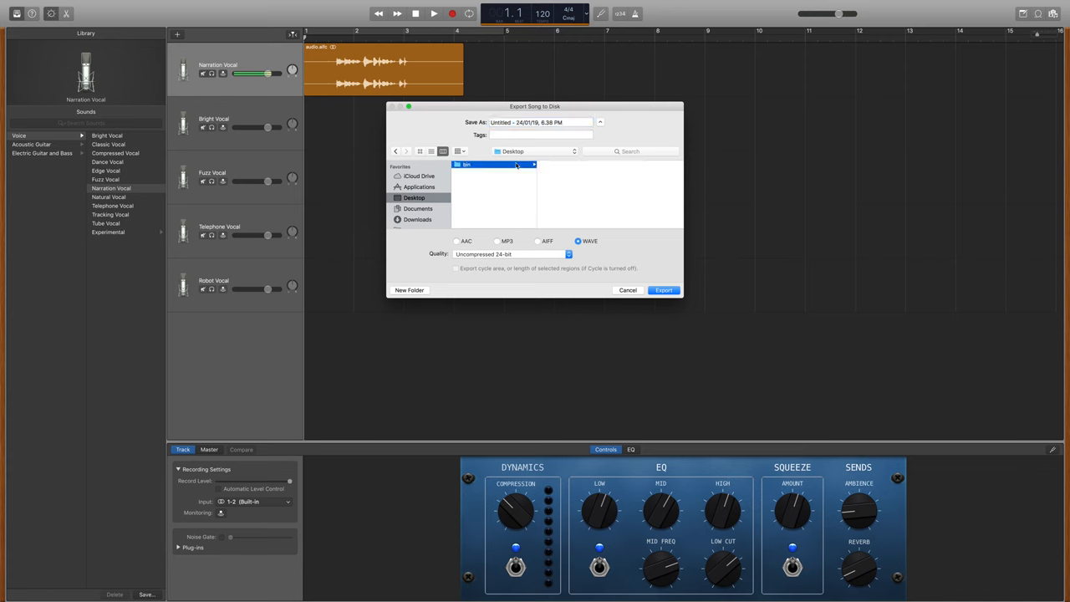
Name the export aud and export it as an uncompressed 24-bit WAVE file
{"action": "double_click", "coordinate": [483, 163]}
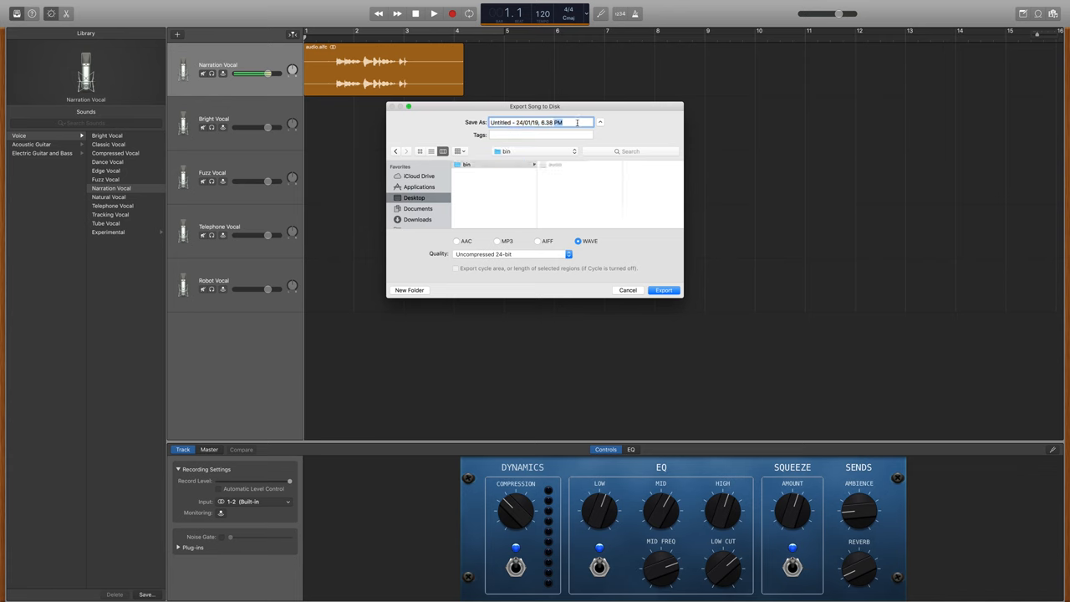
{"action": "type", "text": "au"}
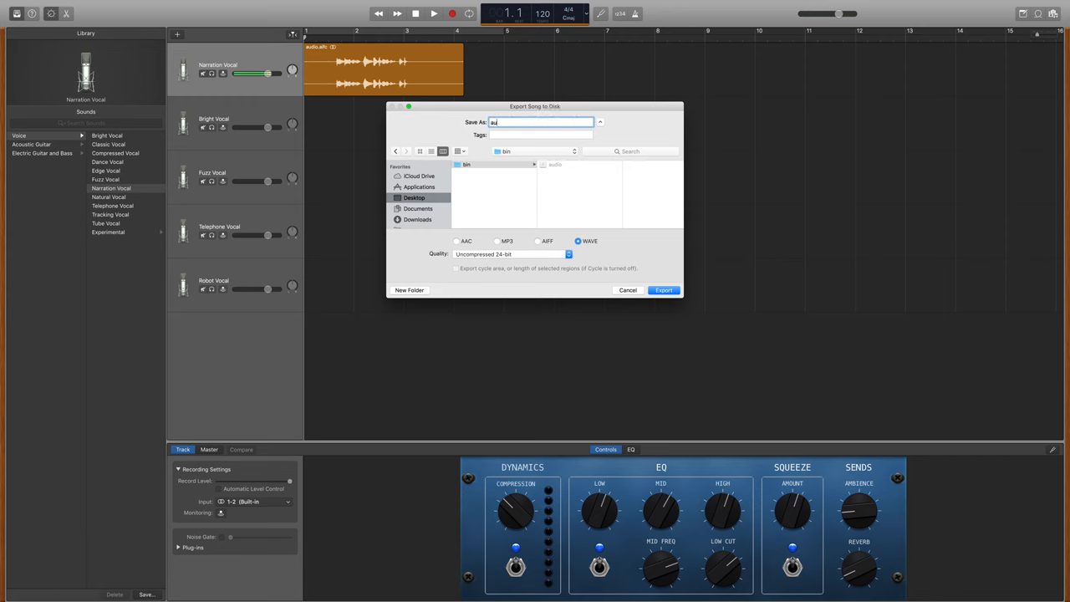
{"action": "key", "text": "Backspace"}
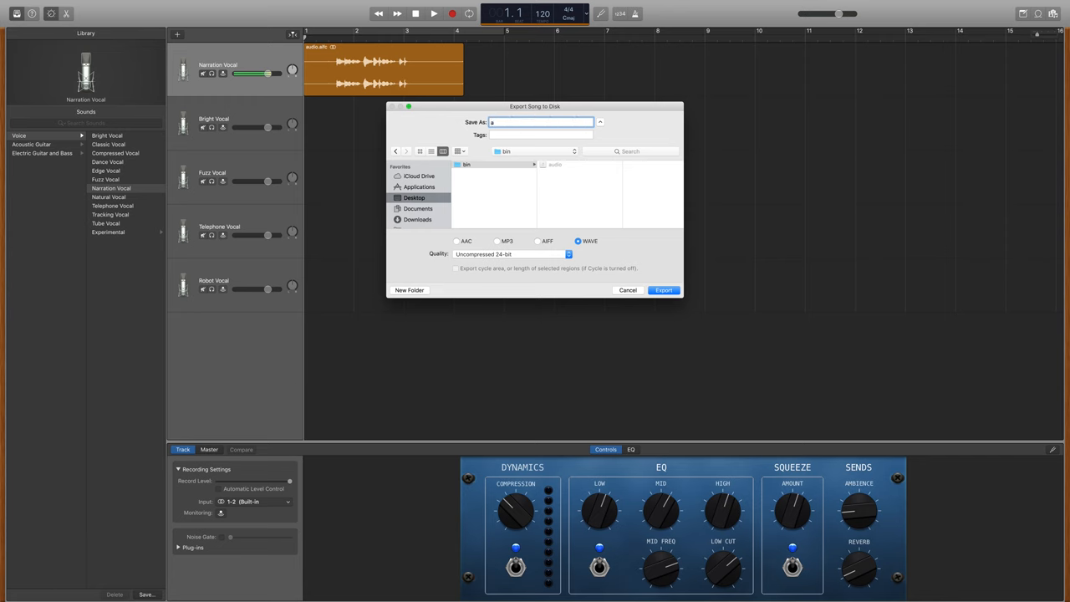
{"action": "type", "text": "ud"}
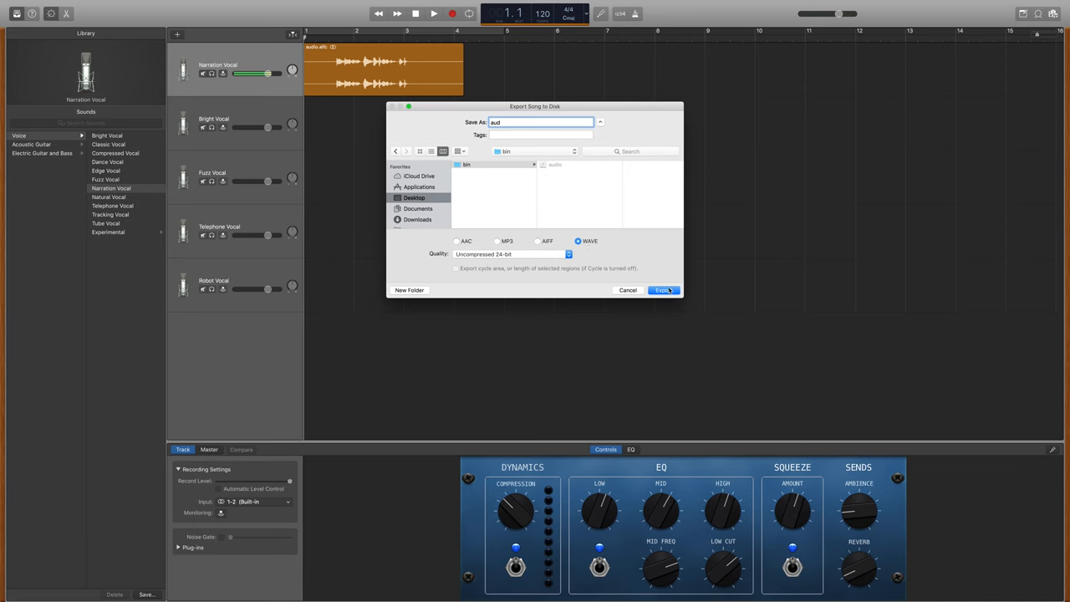
{"action": "left_click", "coordinate": [664, 291]}
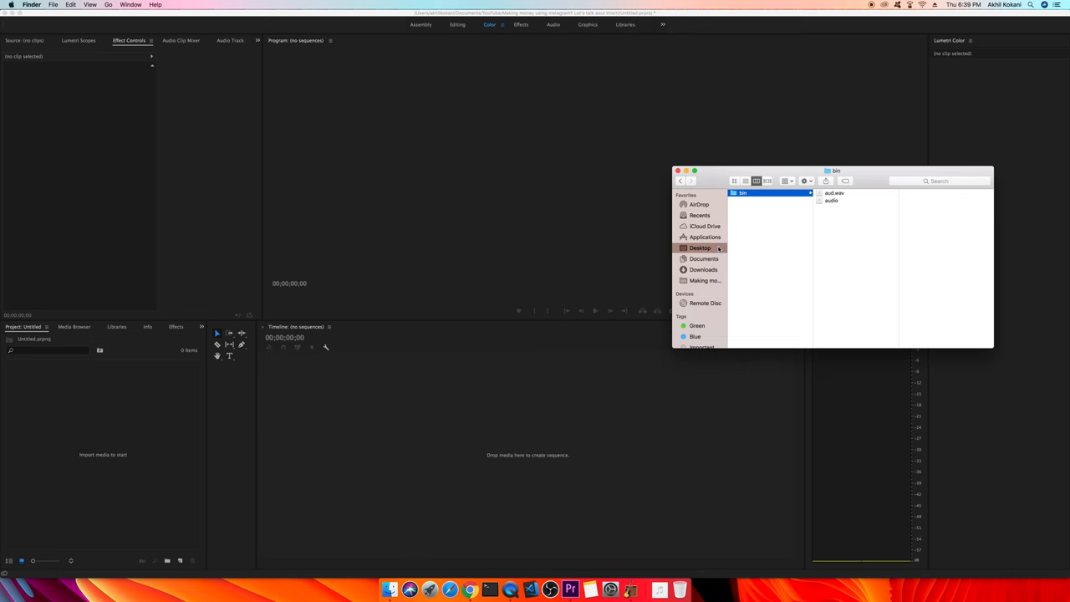
Drag the Finder files into the Project panel, dismiss the import failure, then import the bin folder
{"action": "left_click", "coordinate": [836, 194]}
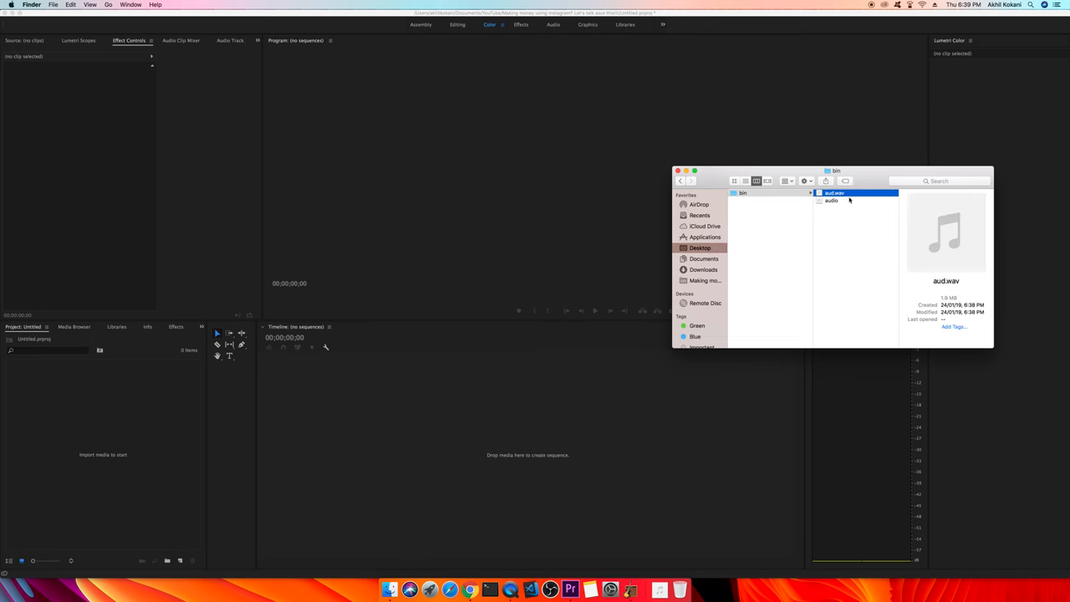
{"action": "left_click", "coordinate": [756, 194]}
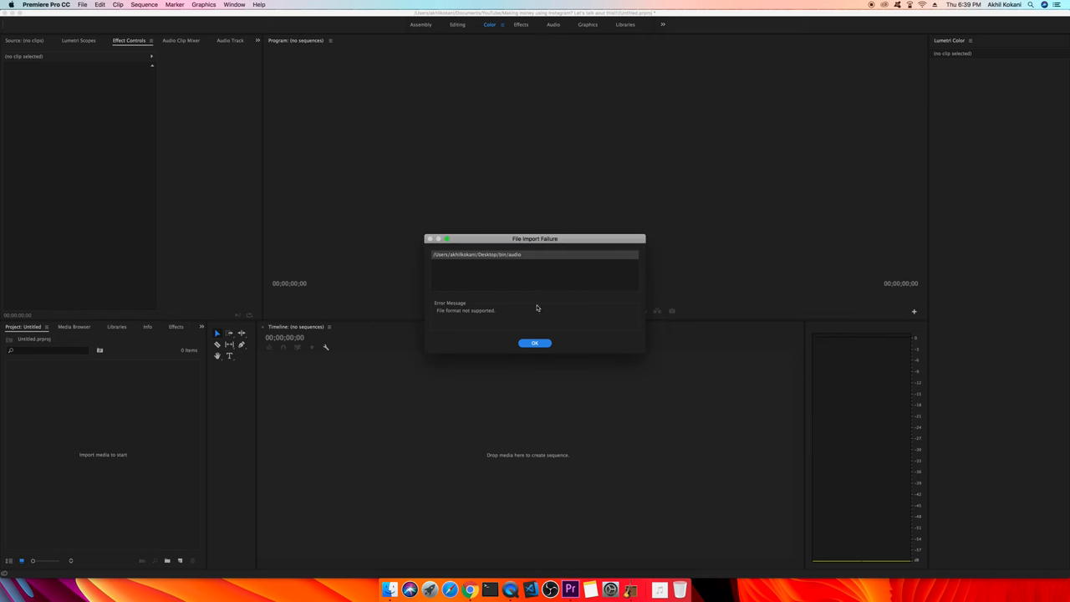
{"action": "mouse_move", "coordinate": [390, 585]}
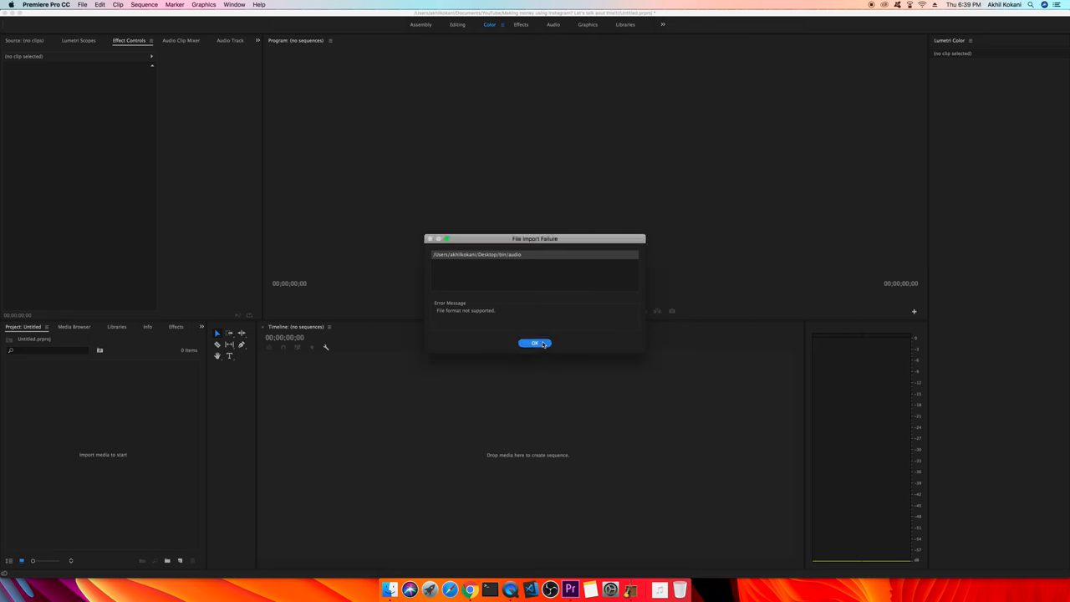
{"action": "left_click", "coordinate": [535, 342]}
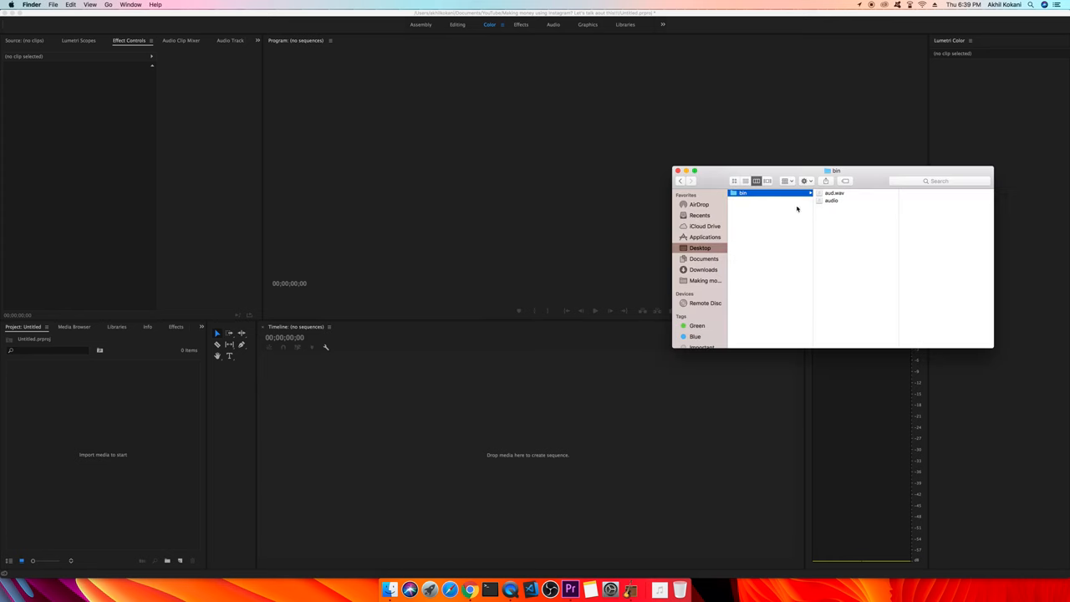
{"action": "left_click", "coordinate": [829, 201]}
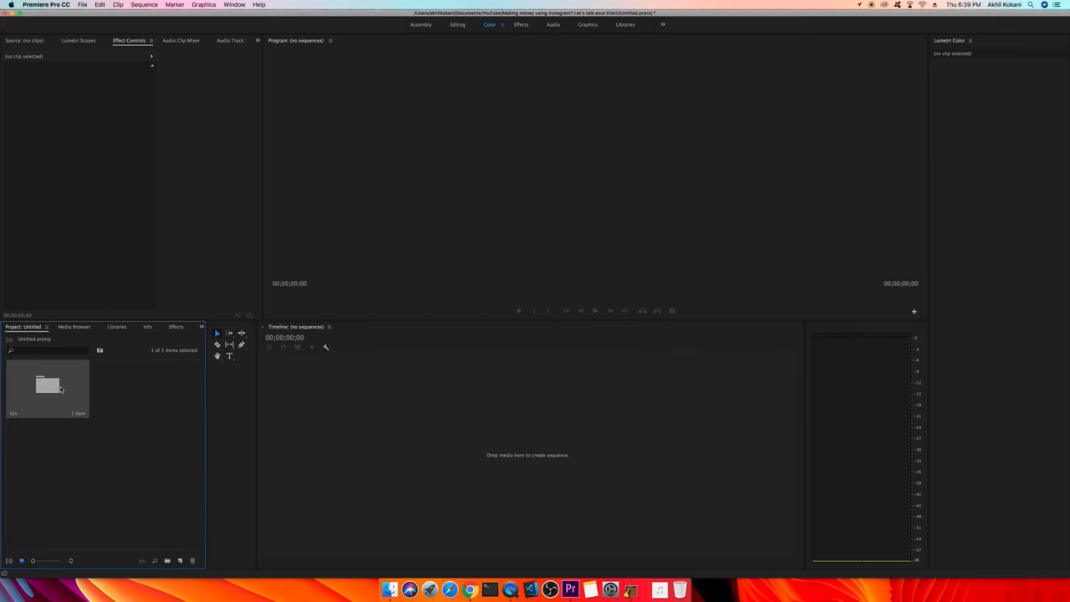
Reveal the imported aud.wav clip inside the bin and drag it toward the timeline
{"action": "double_click", "coordinate": [47, 384]}
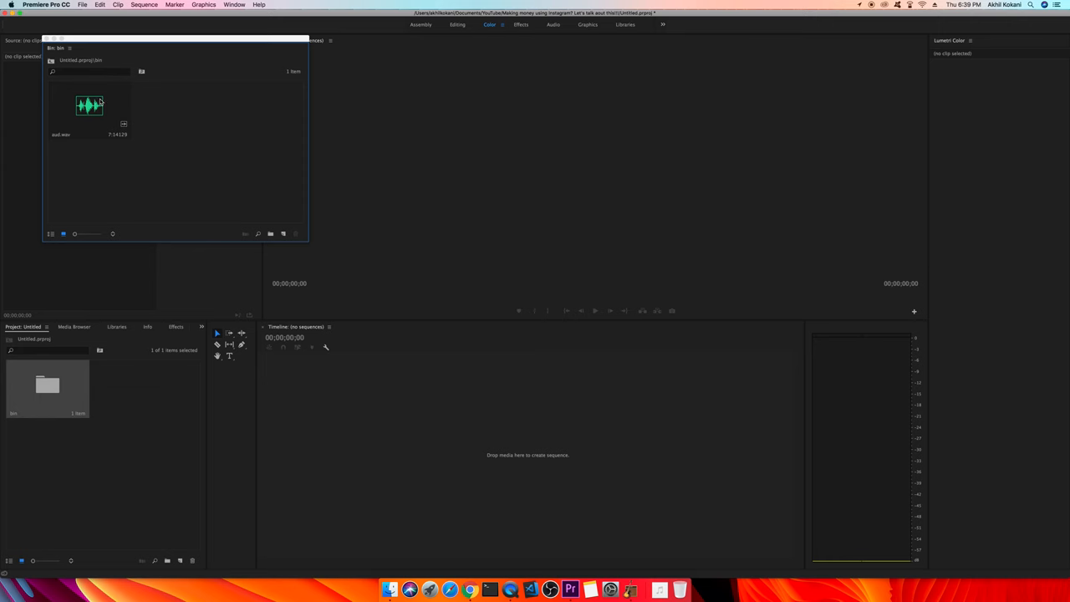
{"action": "left_click", "coordinate": [87, 107]}
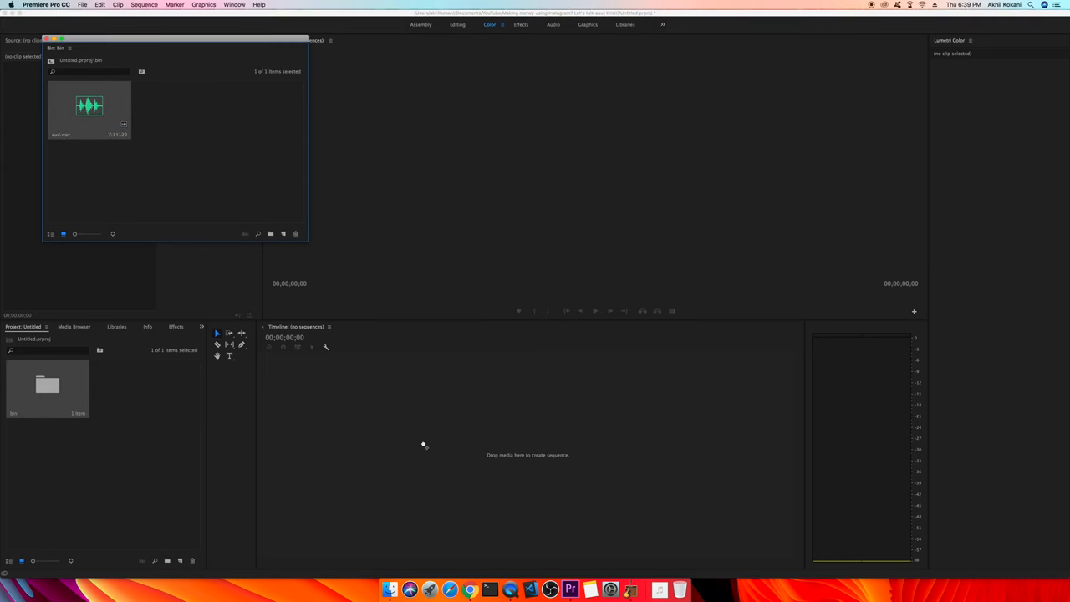
{"action": "left_click_drag", "start_coordinate": [90, 107], "coordinate": [460, 455]}
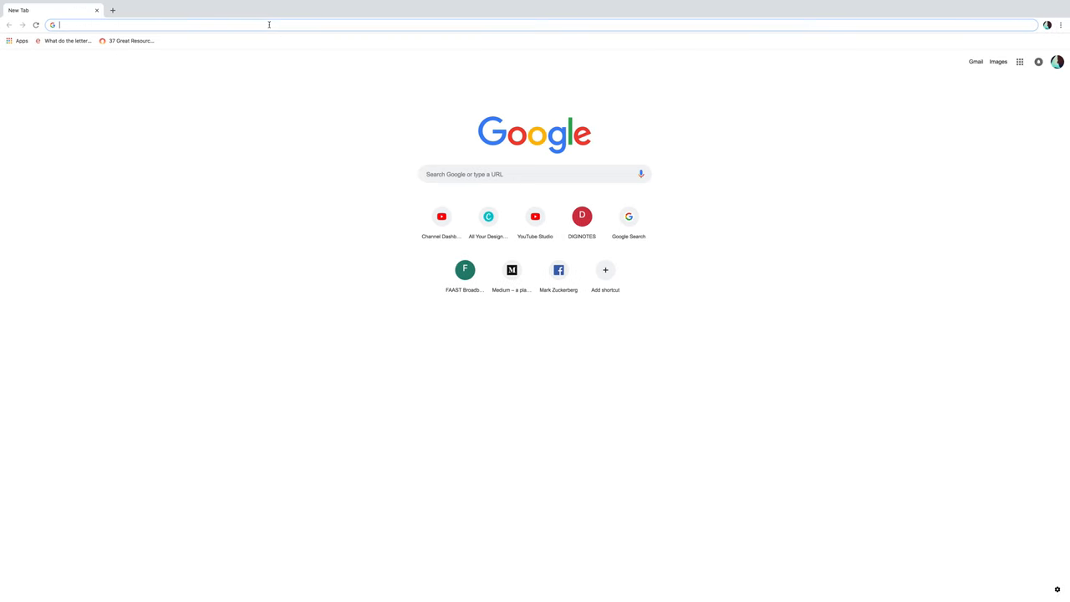
Search 'convert aifc to wav' and go to the CloudConvert result
{"action": "type", "text": "convert aifc to wav"}
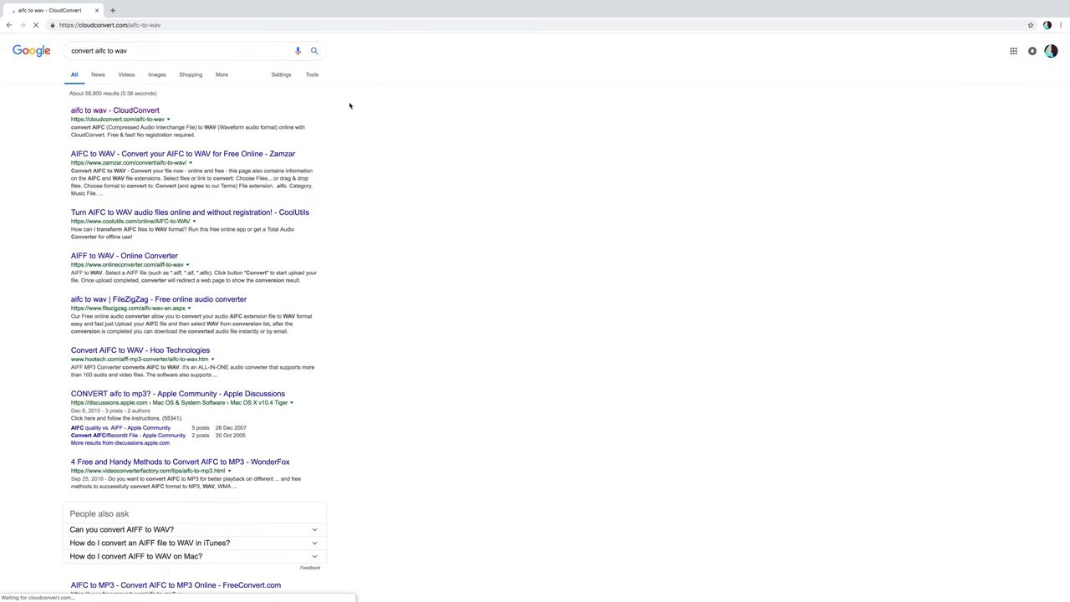
{"action": "left_click", "coordinate": [83, 114]}
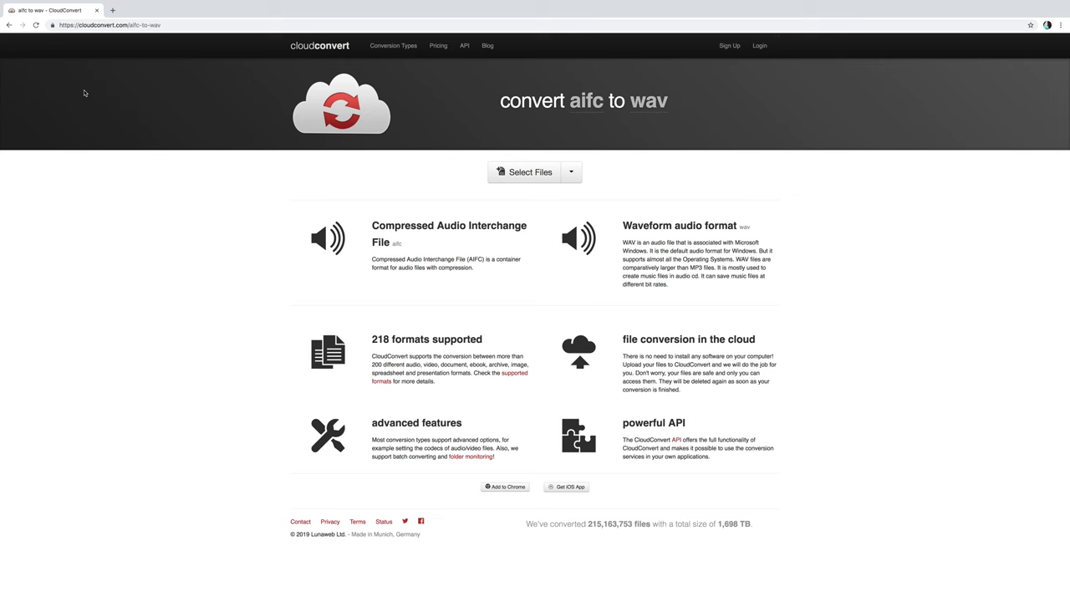
{"action": "mouse_move", "coordinate": [505, 154]}
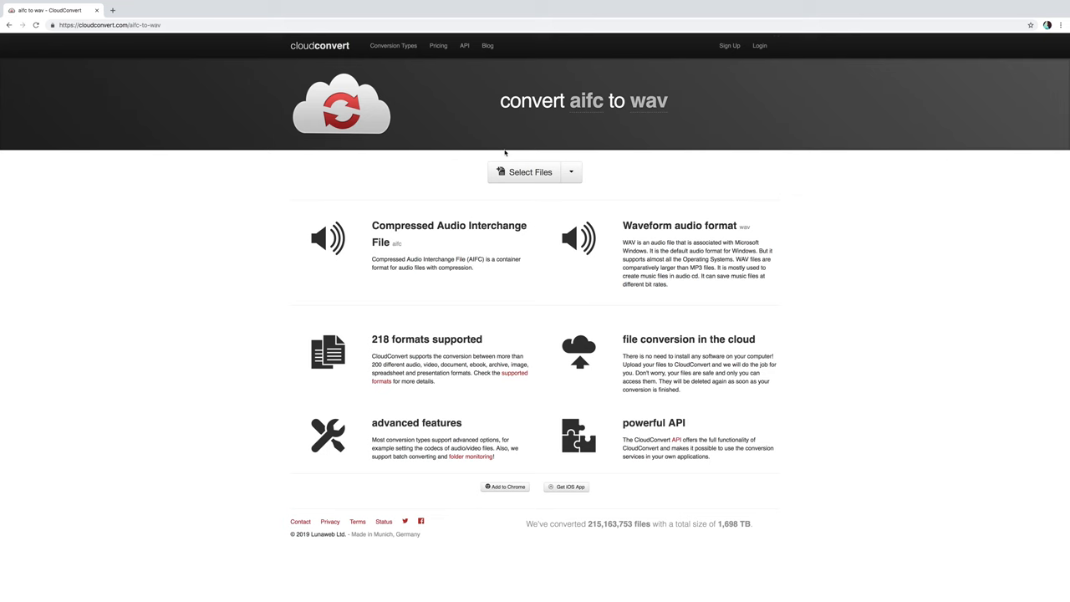
Upload audio.aifc from the Desktop to CloudConvert for WAV conversion
{"action": "left_click", "coordinate": [524, 171]}
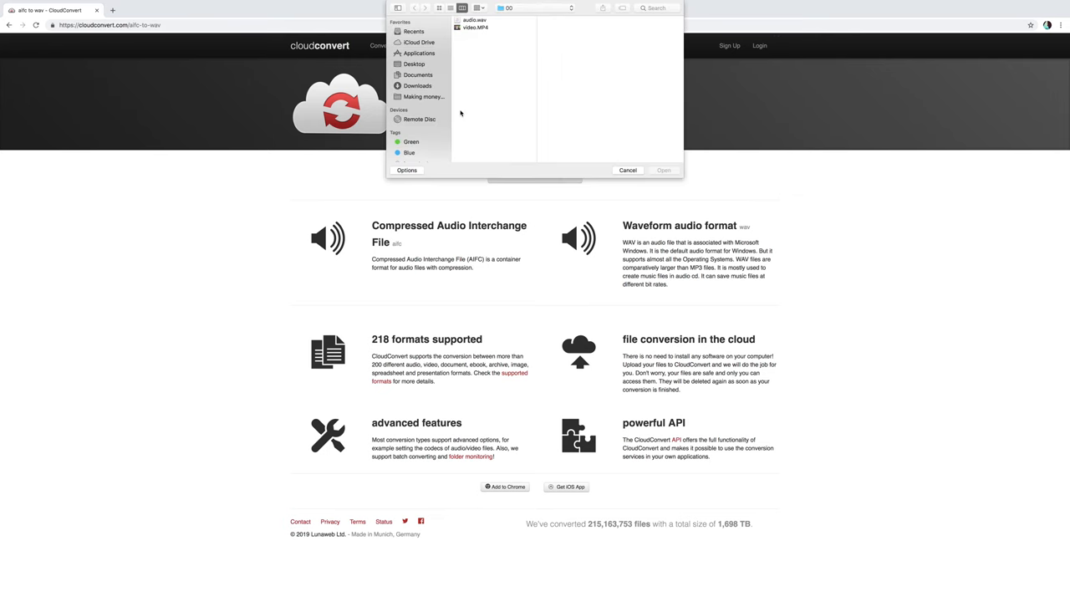
{"action": "left_click", "coordinate": [409, 64]}
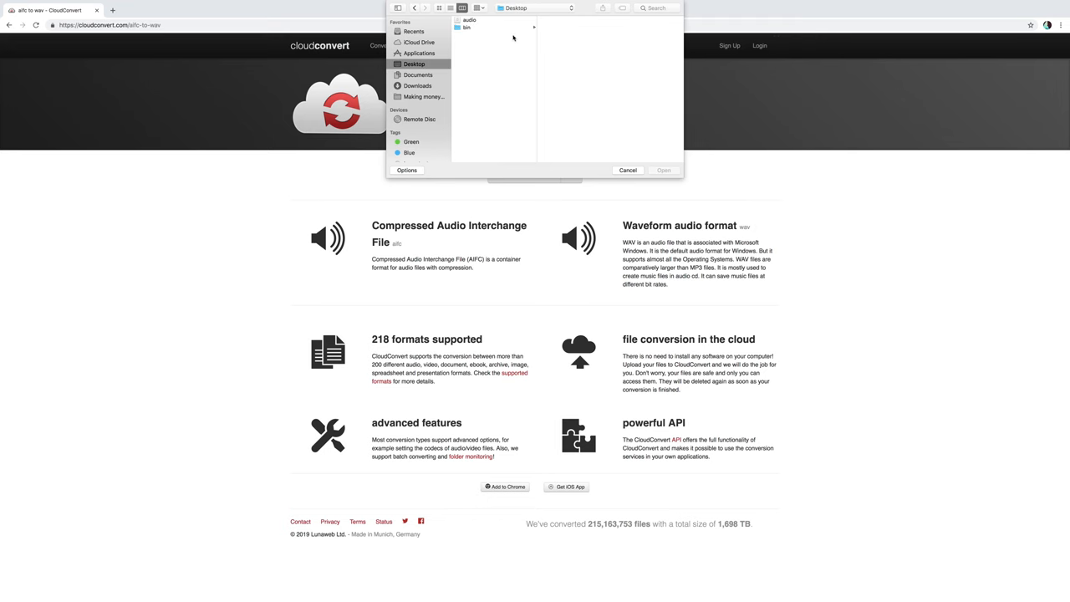
{"action": "left_click", "coordinate": [471, 20]}
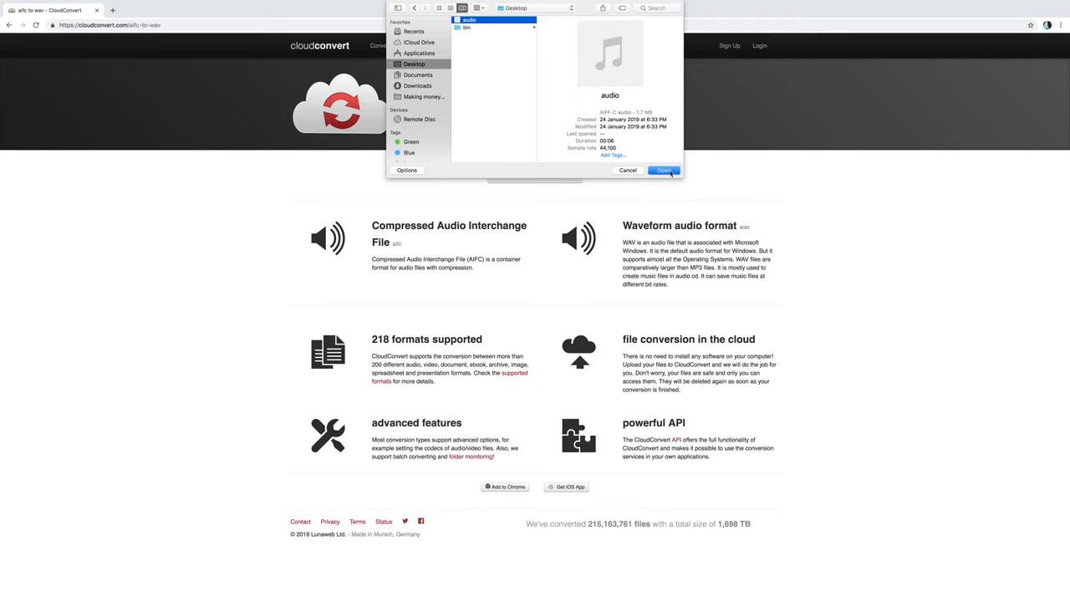
{"action": "left_click", "coordinate": [663, 170]}
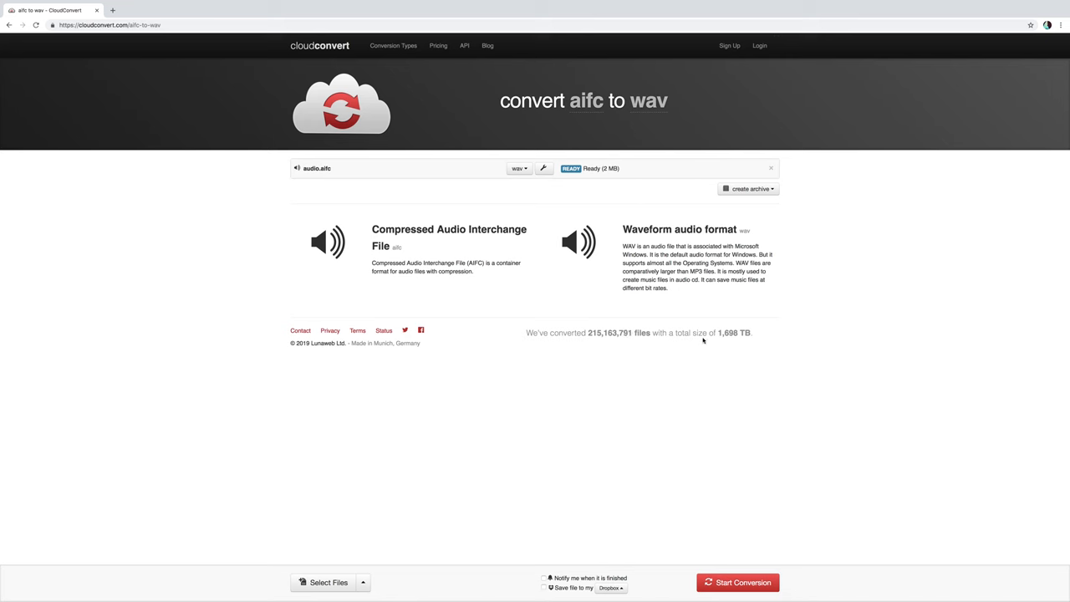
Convert audio.aifc to WAV and download the converted file
{"action": "left_click", "coordinate": [515, 167]}
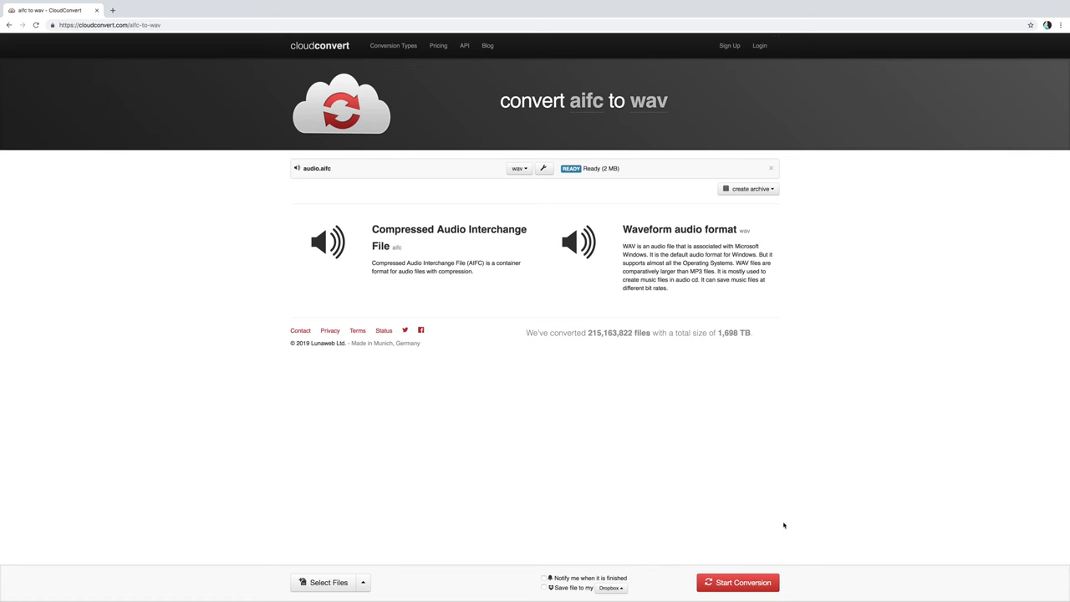
{"action": "left_click", "coordinate": [735, 581]}
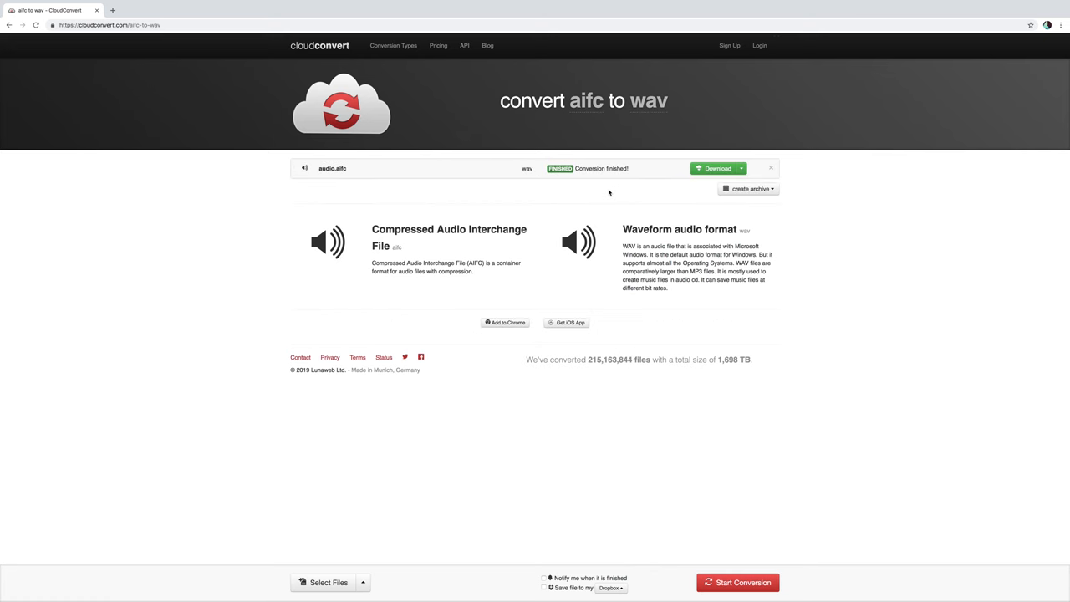
{"action": "left_click", "coordinate": [712, 168]}
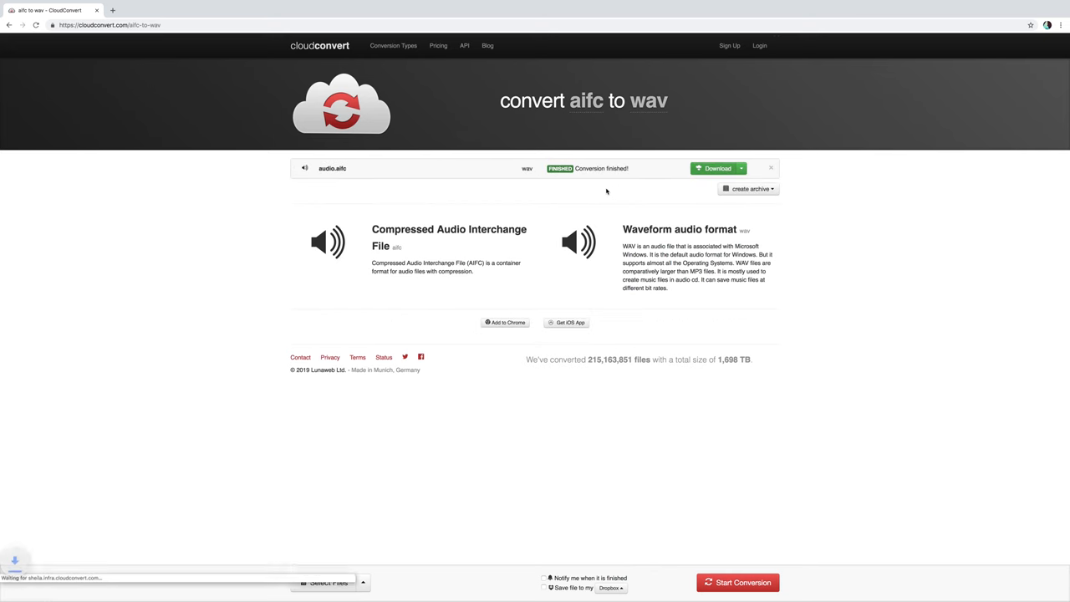